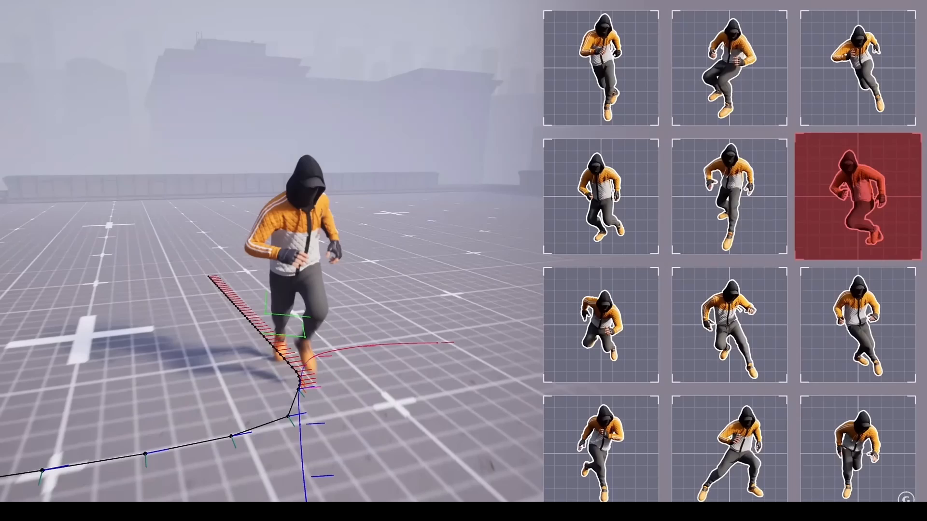
# Step: Create a Third Person game project named MotionMatching
pyautogui.click(728, 325)
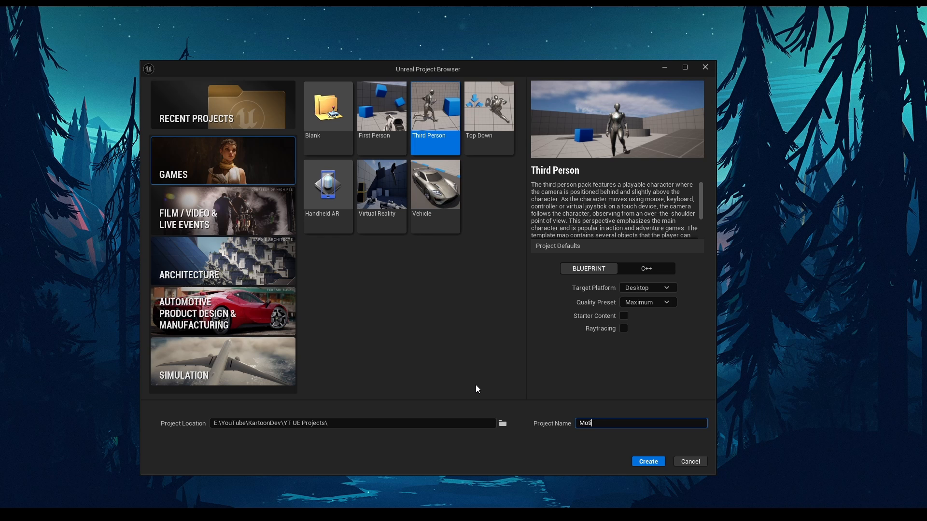
pyautogui.write('ionMatching')
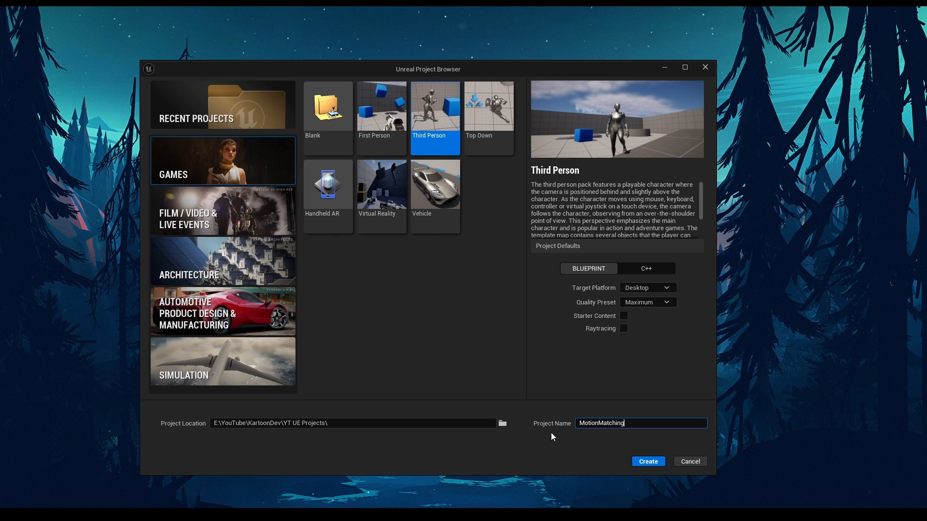
pyautogui.click(648, 462)
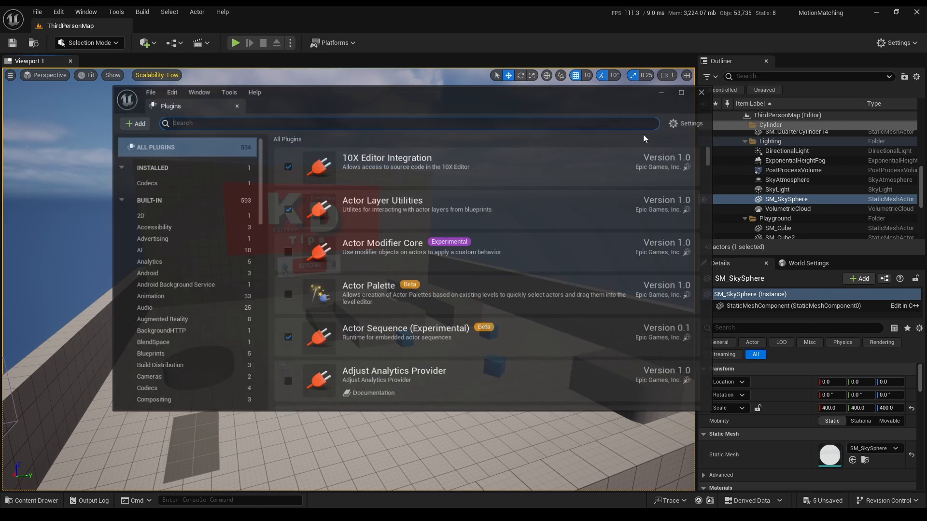
# Step: Enable the Pose Search plugin and restart the editor to apply it
pyautogui.write('motion traj')
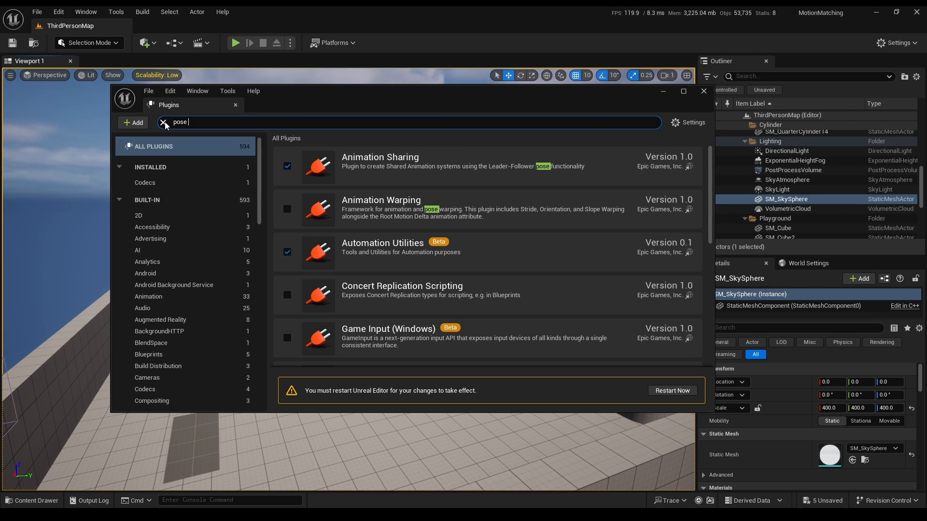
pyautogui.write('sear')
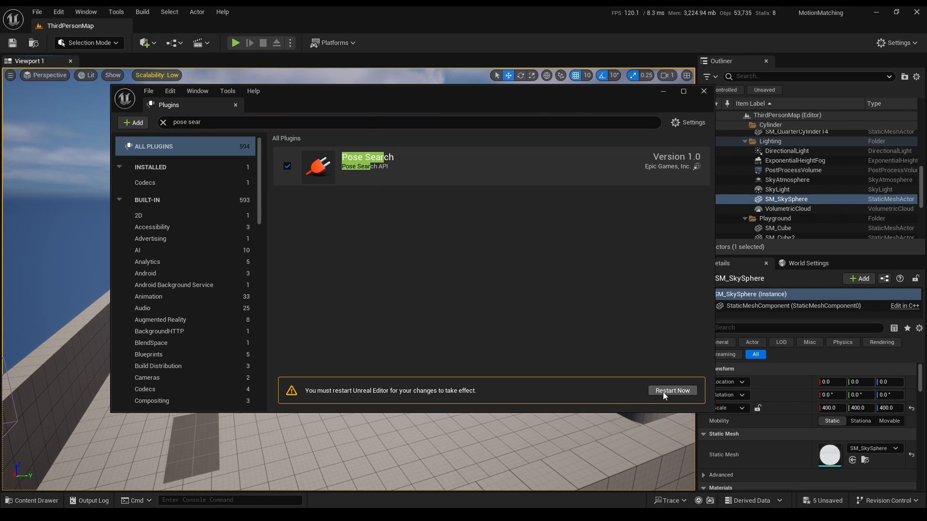
pyautogui.click(672, 391)
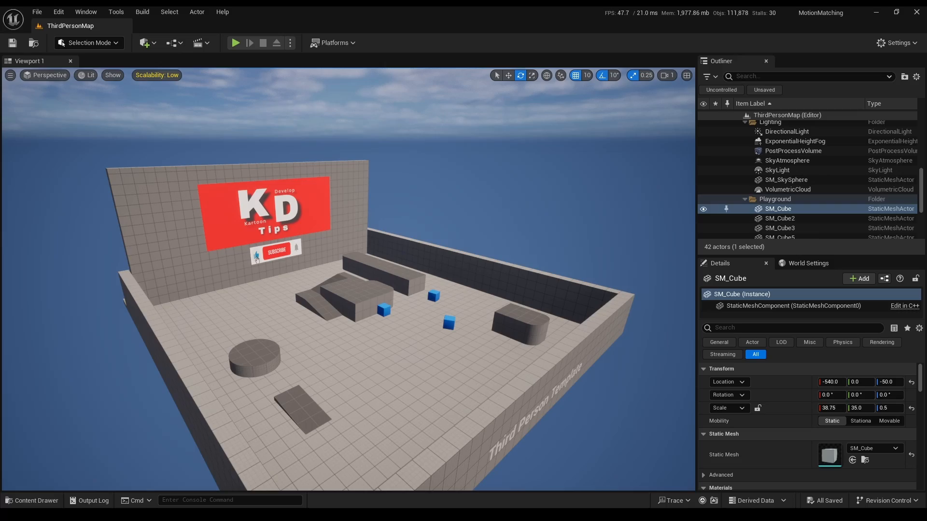
# Step: Go to the launcher Library and locate the Lyra Starter Game in the vault
pyautogui.click(236, 43)
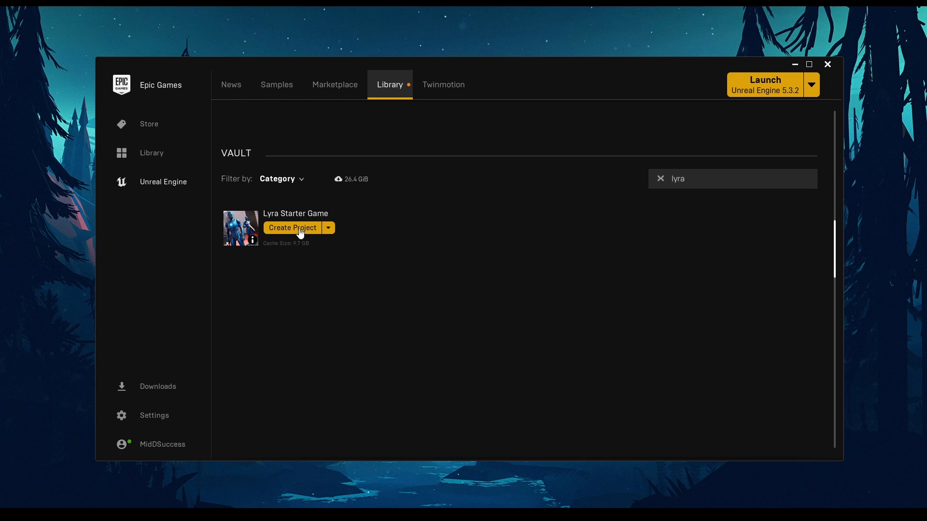
# Step: Open the Lyra project and browse to the Mannequin Locomotion/Unarmed animations folder
pyautogui.click(292, 232)
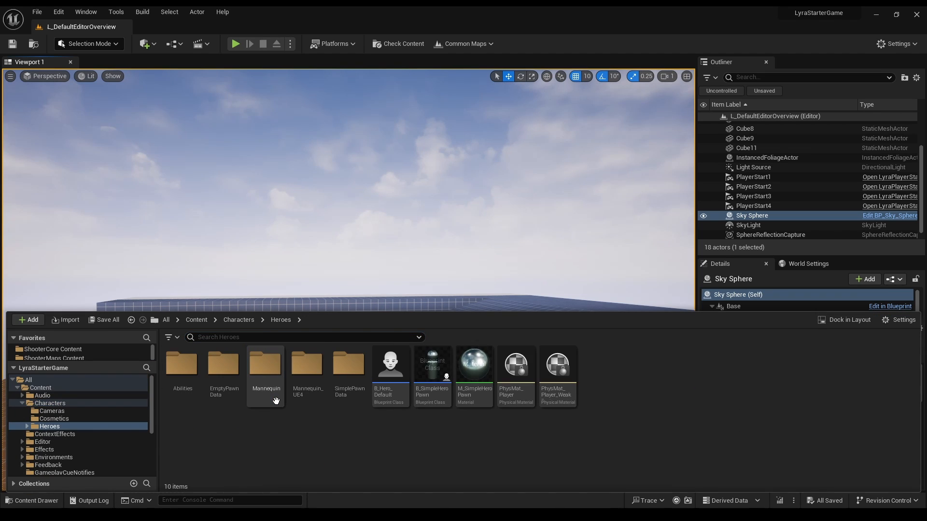
pyautogui.doubleClick(265, 364)
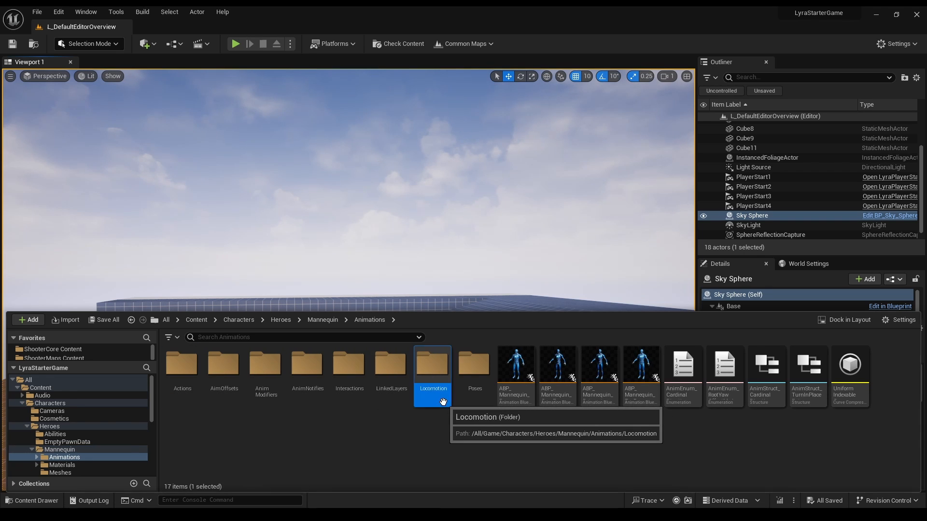
pyautogui.doubleClick(433, 364)
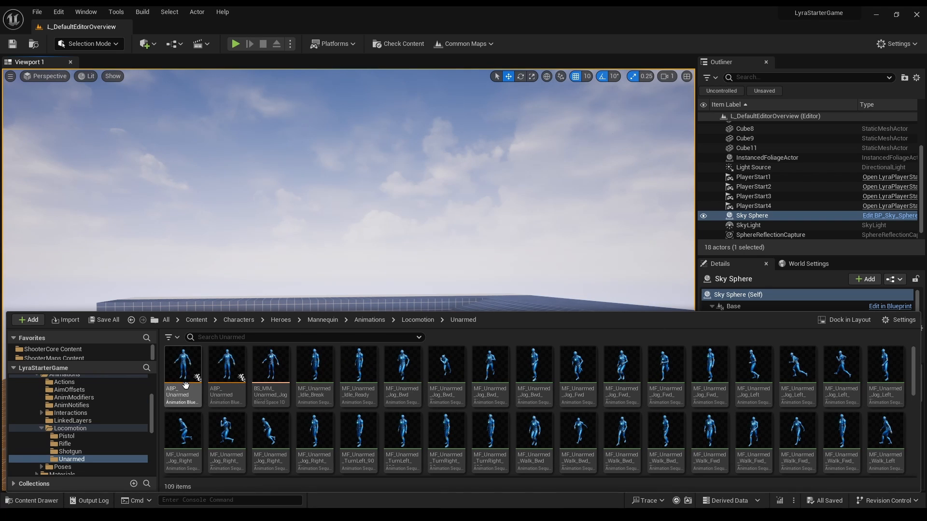
pyautogui.moveTo(446, 440)
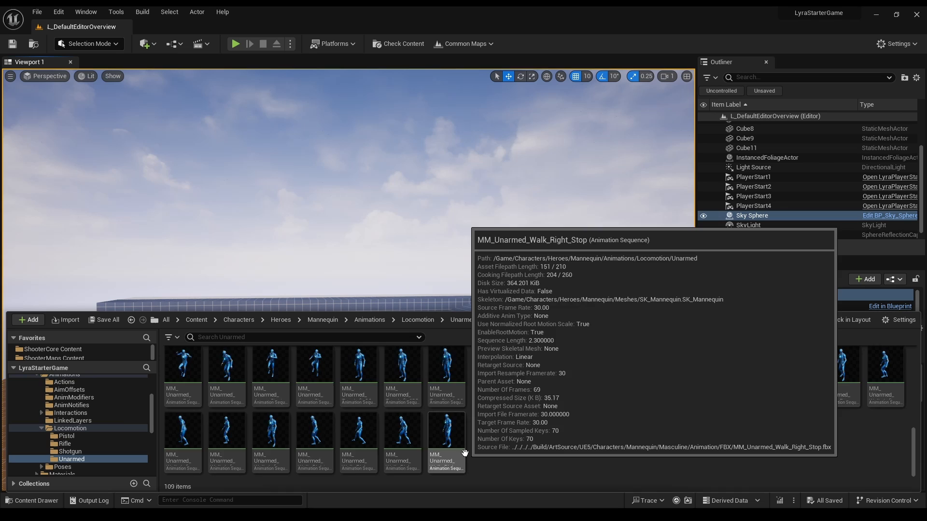
# Step: Filter to Anim Sequence assets, select all and bring up their asset actions for migration
pyautogui.write('seq')
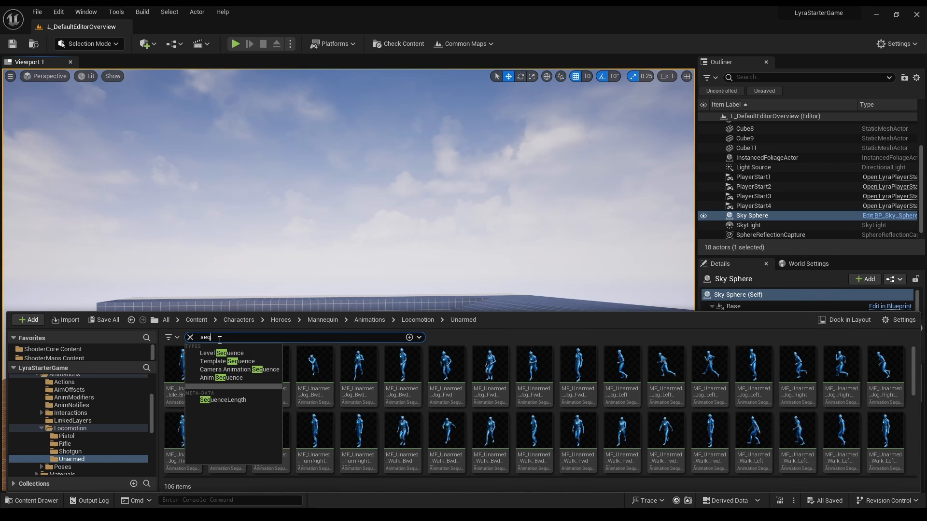
pyautogui.click(225, 378)
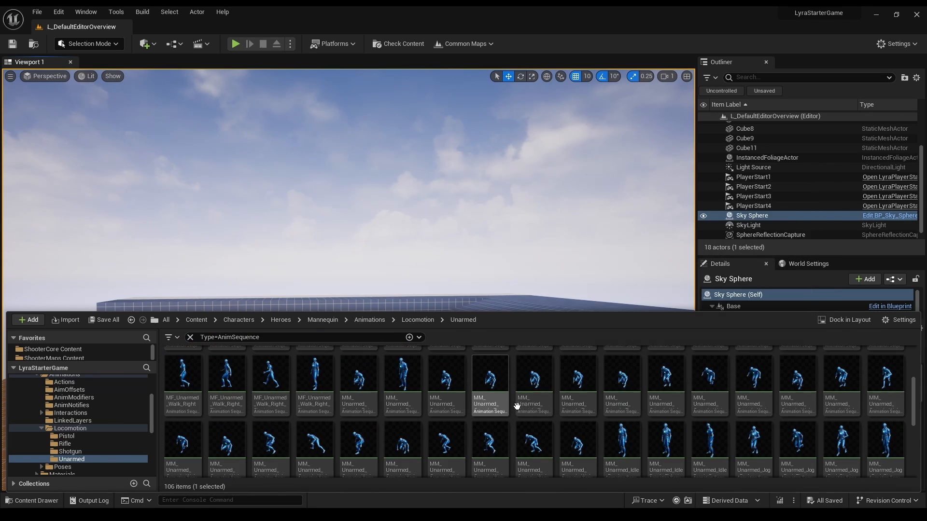
pyautogui.rightClick(490, 379)
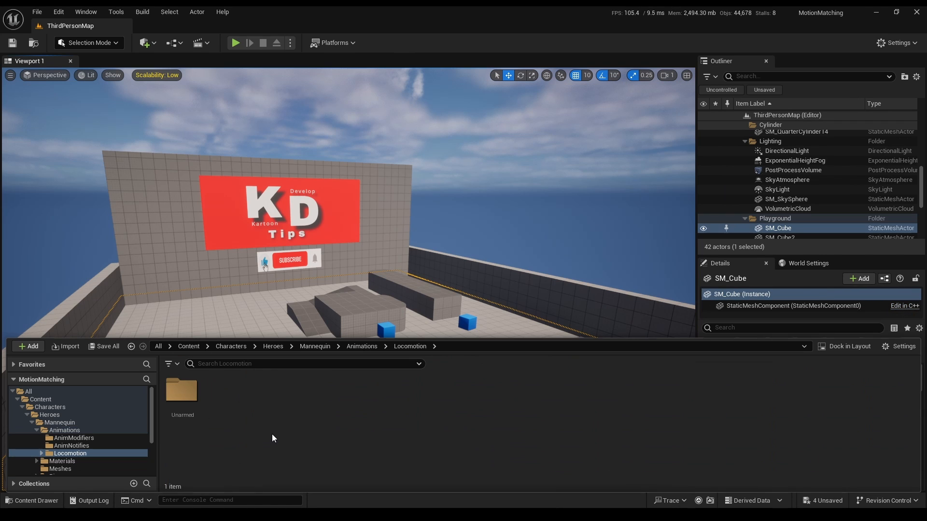
# Step: In a new MotionMatching folder, create Pose Search Schema PSS_MQ for SK_Mannequin and open it
pyautogui.doubleClick(182, 390)
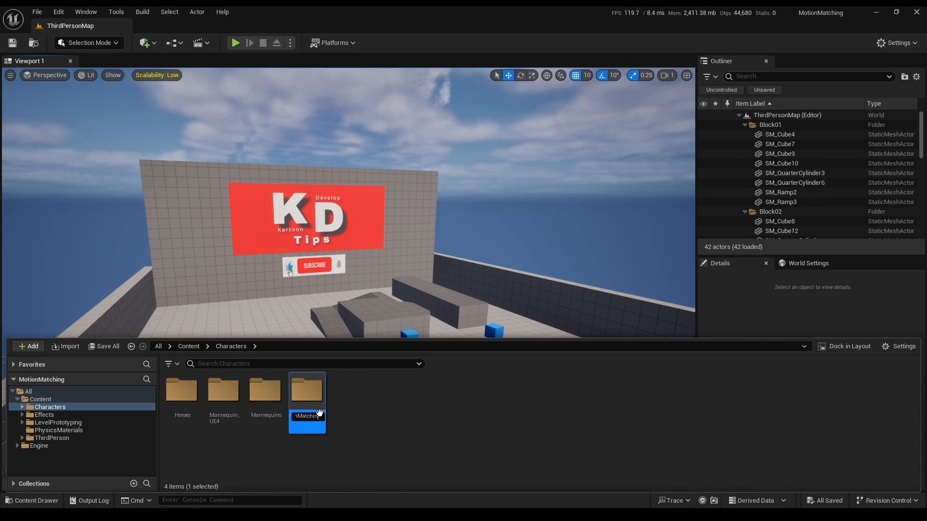
pyautogui.rightClick(307, 415)
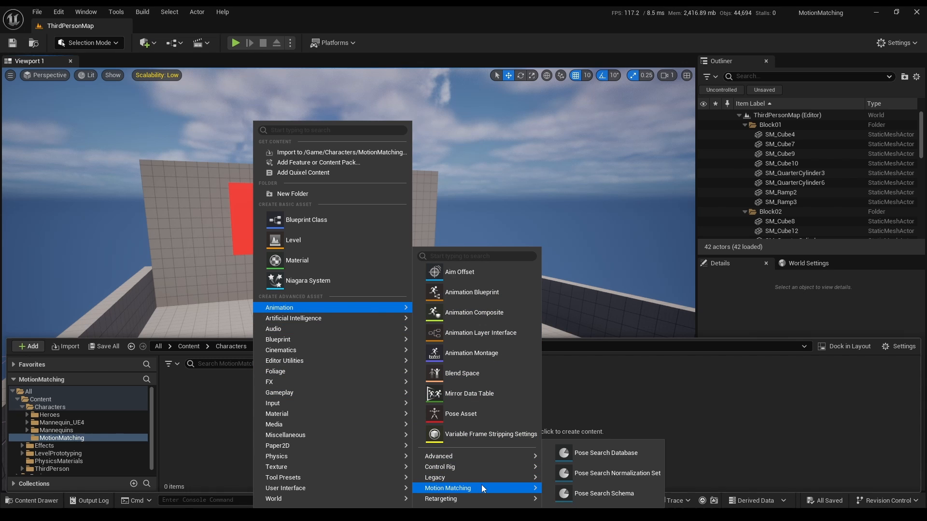
pyautogui.click(605, 453)
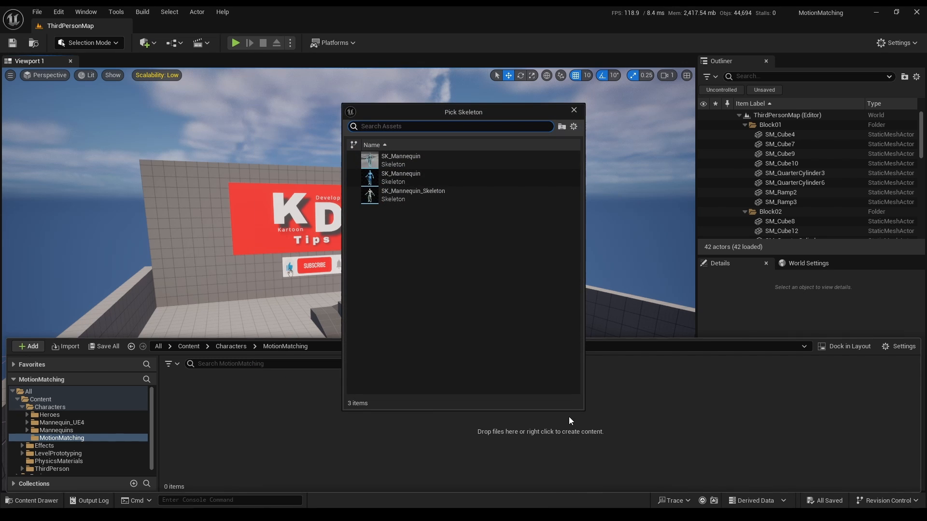
pyautogui.moveTo(401, 177)
pyautogui.write('F')
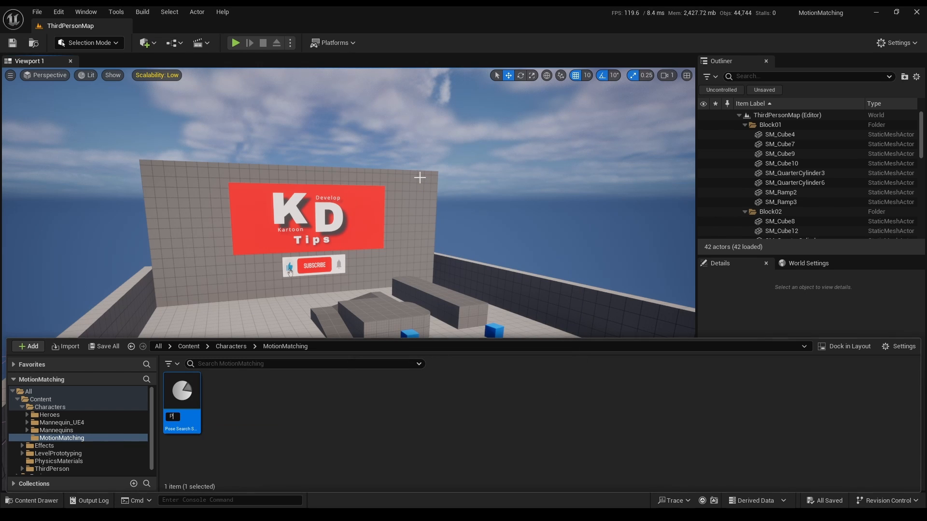
pyautogui.write('PSS_MO')
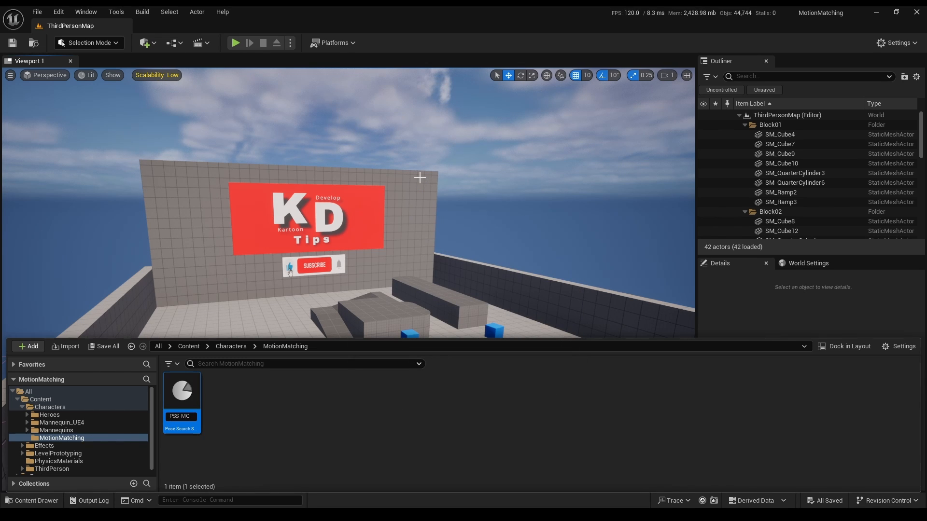
pyautogui.doubleClick(181, 390)
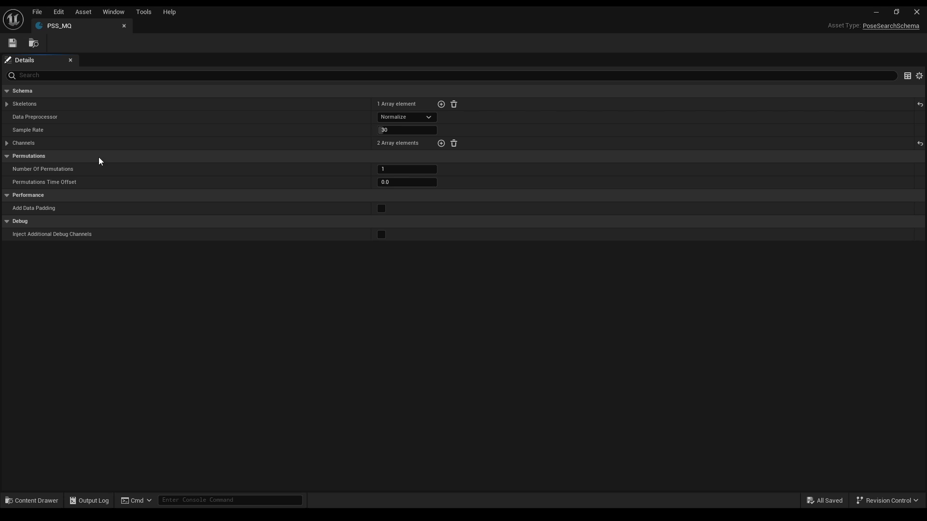
# Step: Expand the schema's Channels and the Pose Channel entry to inspect its settings
pyautogui.click(7, 143)
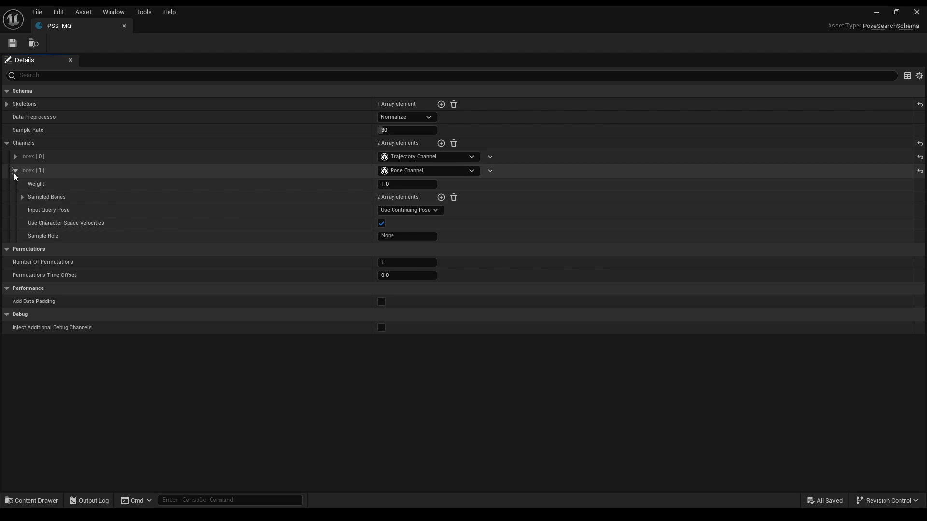
pyautogui.click(23, 197)
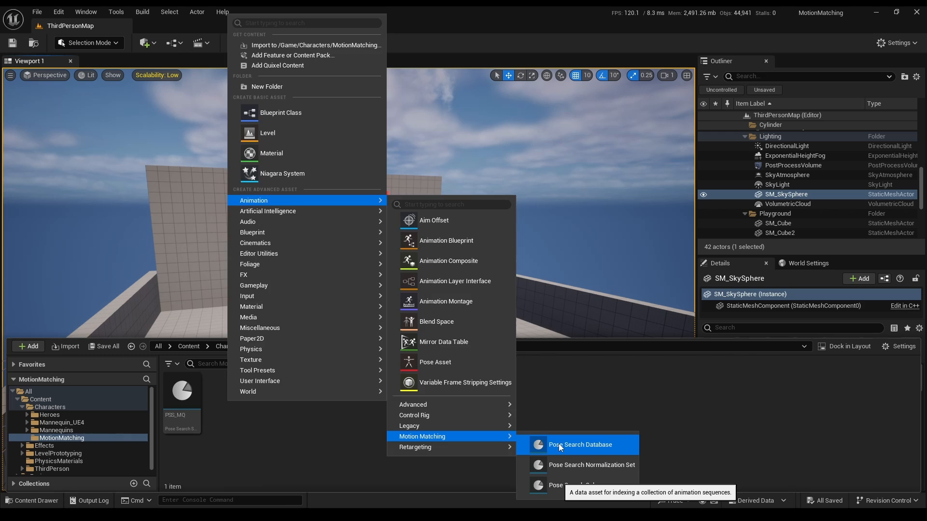
# Step: Create Pose Search Database PSD_MQ using PSS_MQ and open it for editing
pyautogui.click(580, 444)
pyautogui.write('PSD_MQ')
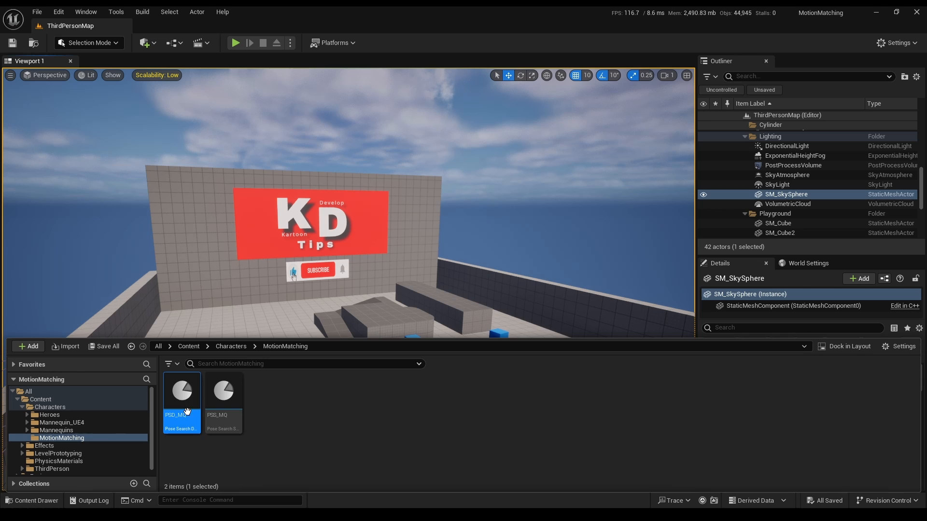
pyautogui.doubleClick(181, 392)
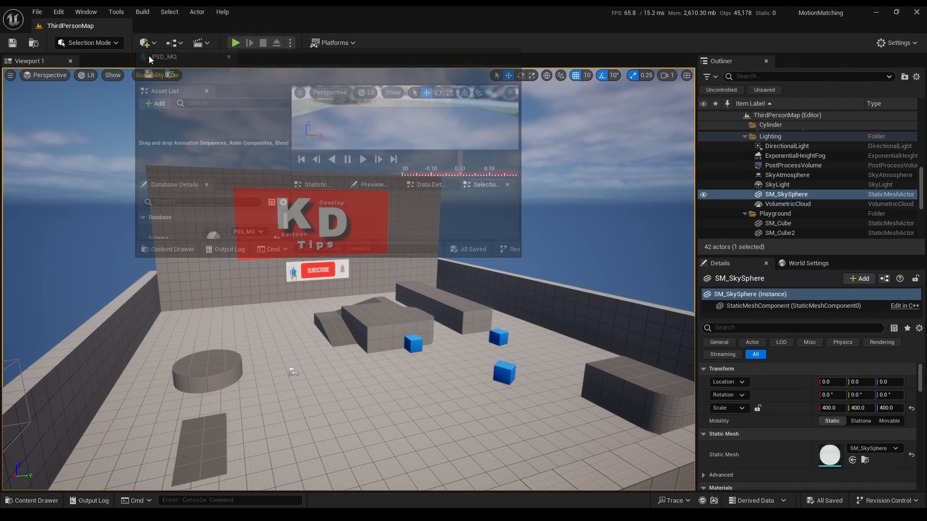
pyautogui.click(166, 57)
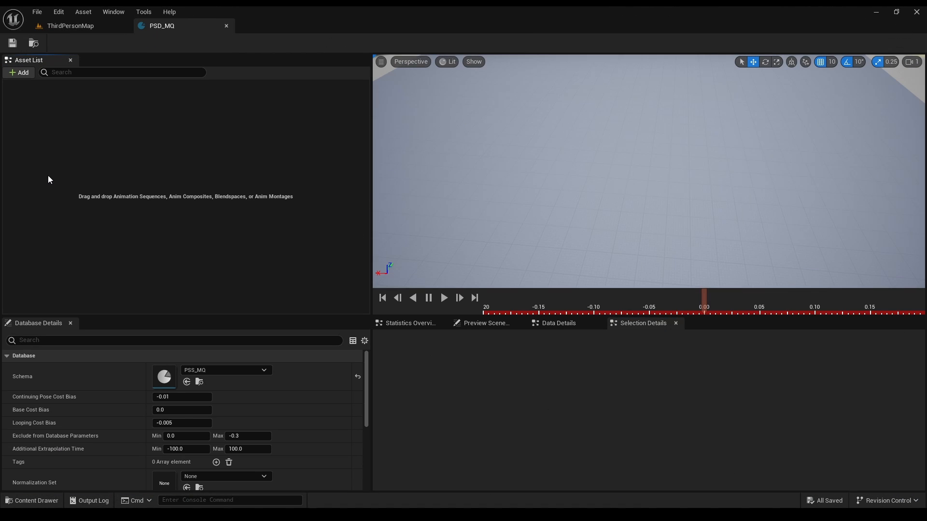
pyautogui.click(32, 501)
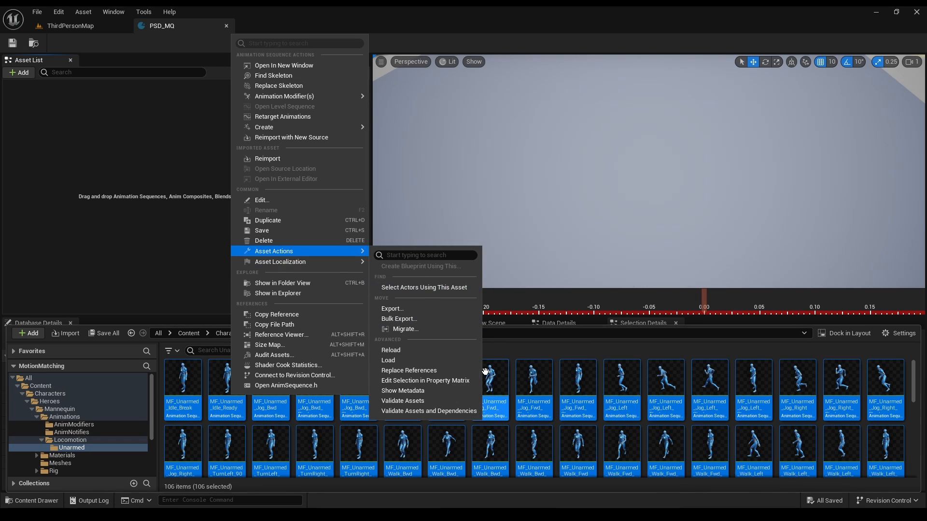
# Step: Edit all Unarmed animations in the Property Matrix and tick EnableRootMotion
pyautogui.click(425, 383)
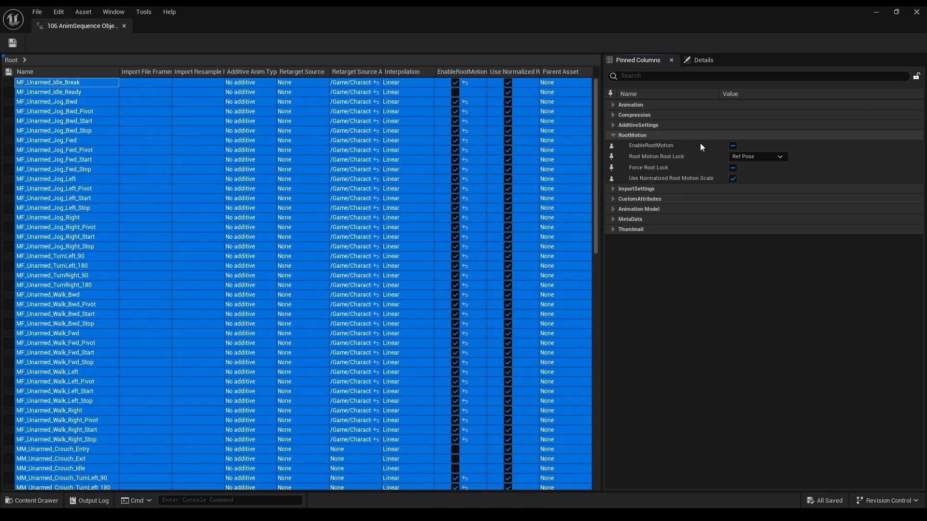
pyautogui.click(732, 145)
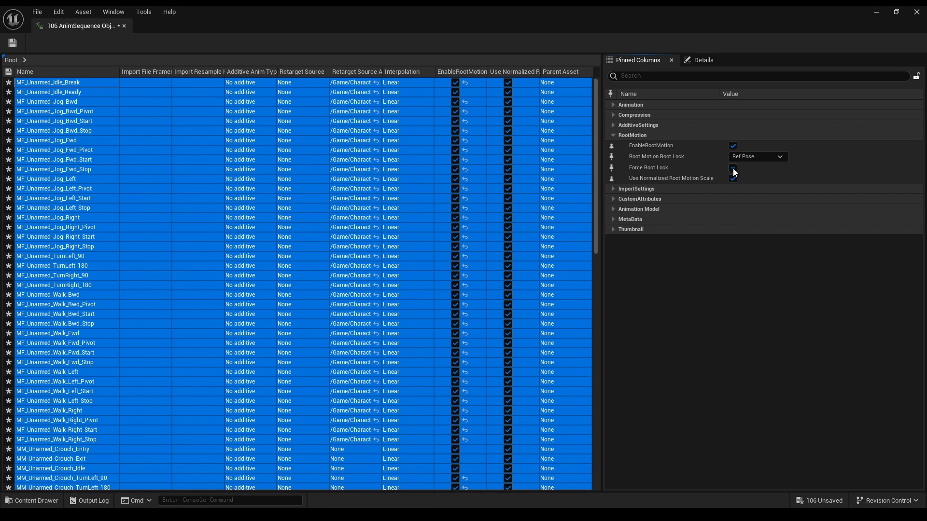
pyautogui.click(733, 168)
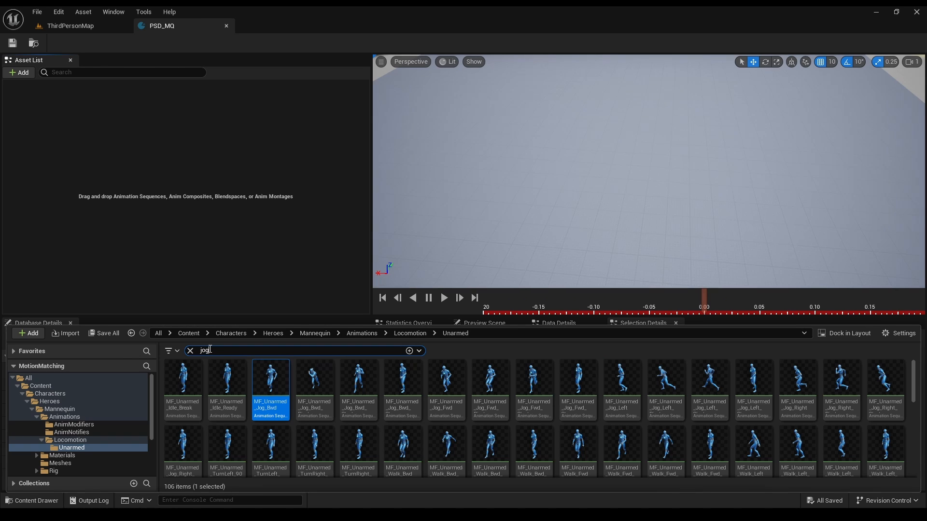
# Step: Add Idle_Ready and Jog Bwd/Fwd/Left/Right sequences to PSD_MQ's asset list
pyautogui.write('fw')
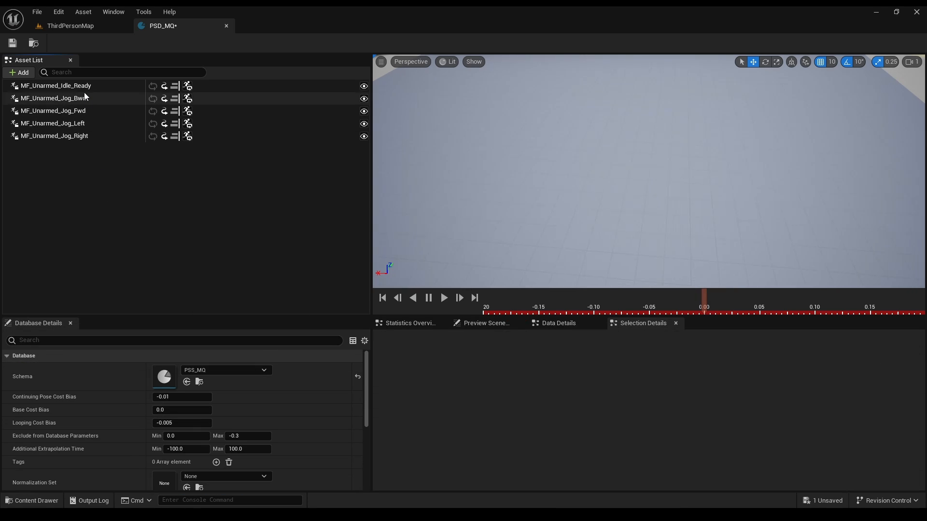
pyautogui.click(54, 99)
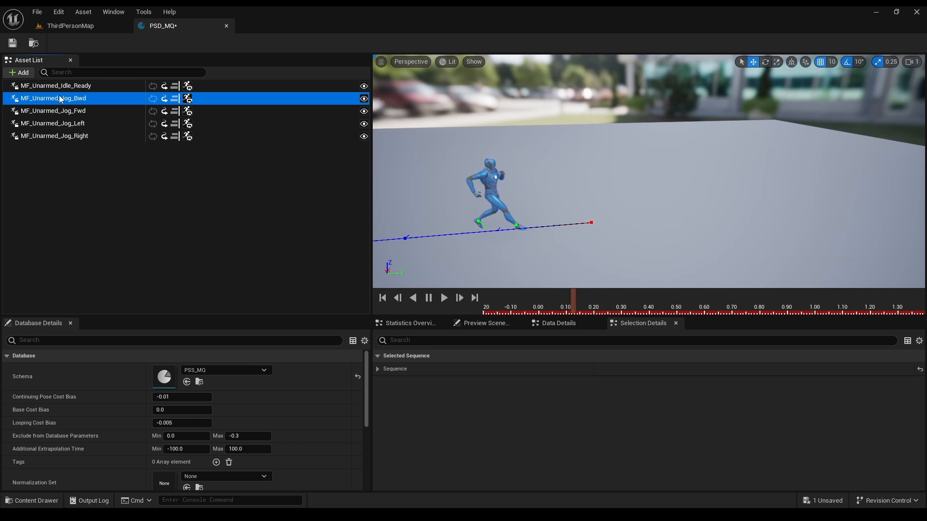
pyautogui.click(53, 123)
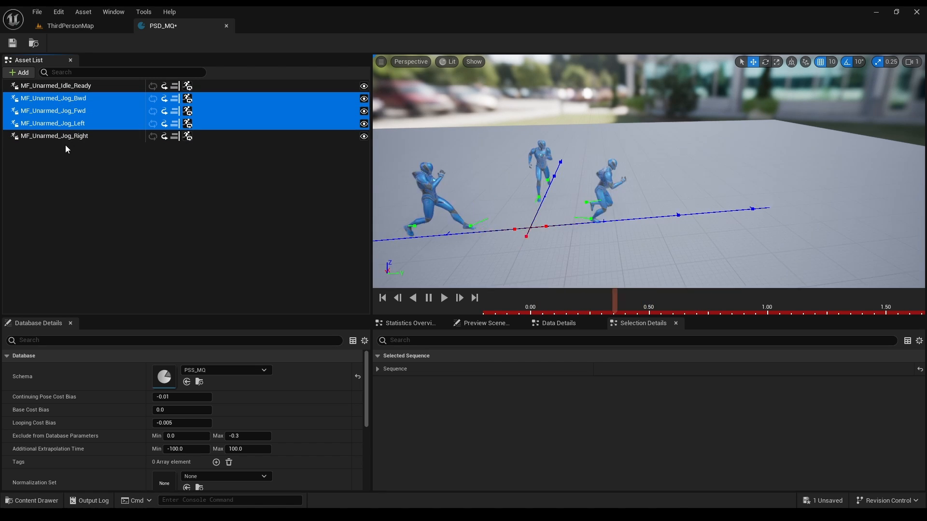
pyautogui.click(31, 501)
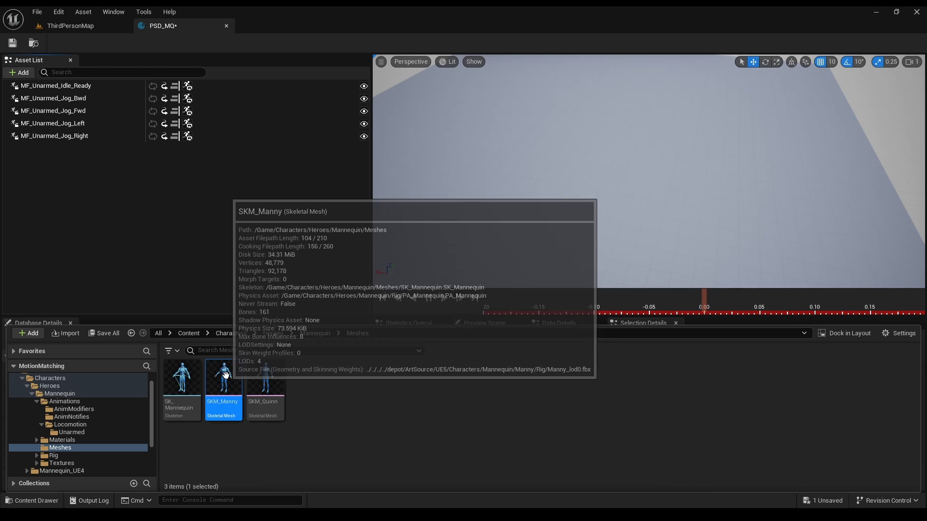
# Step: Create animation blueprint ABP_MQ from the SKM_Manny mesh
pyautogui.rightClick(223, 387)
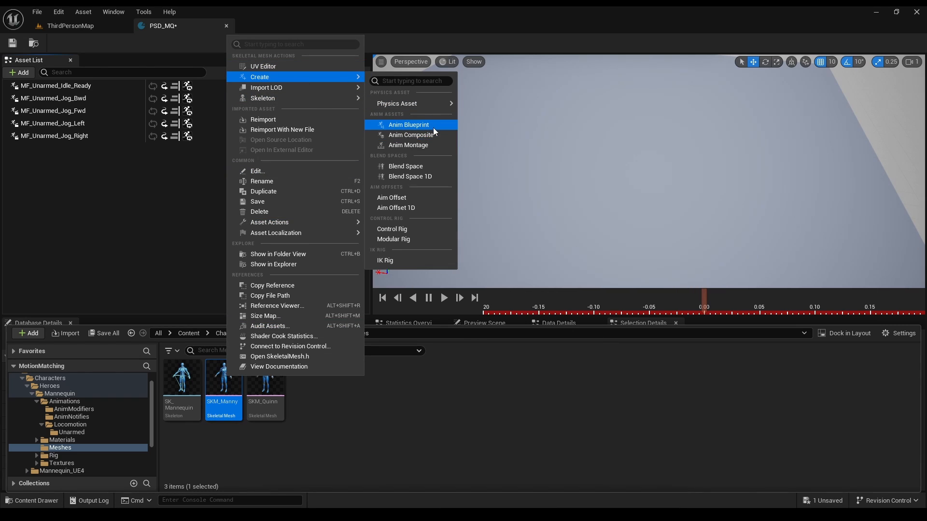
pyautogui.click(408, 125)
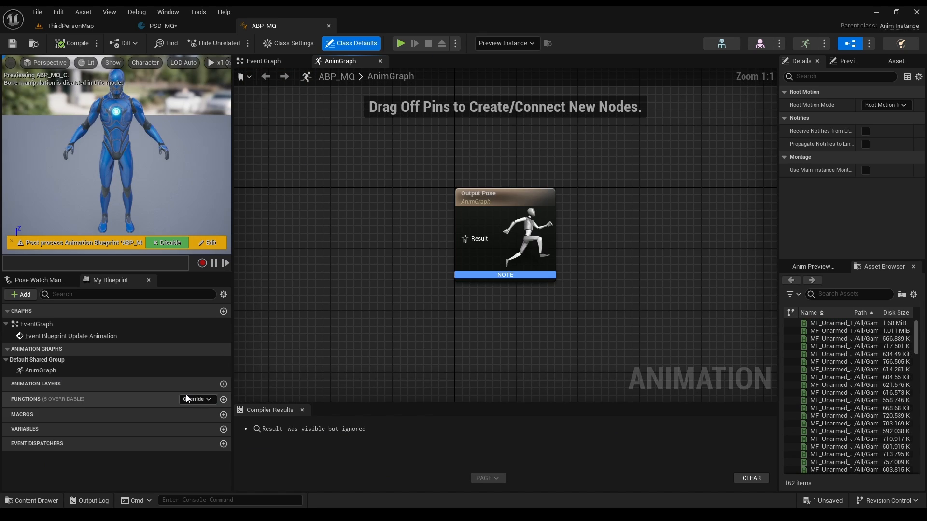
# Step: Set BP_ThirdPersonCharacter's mesh Anim Class to ABP_MQ
pyautogui.click(35, 500)
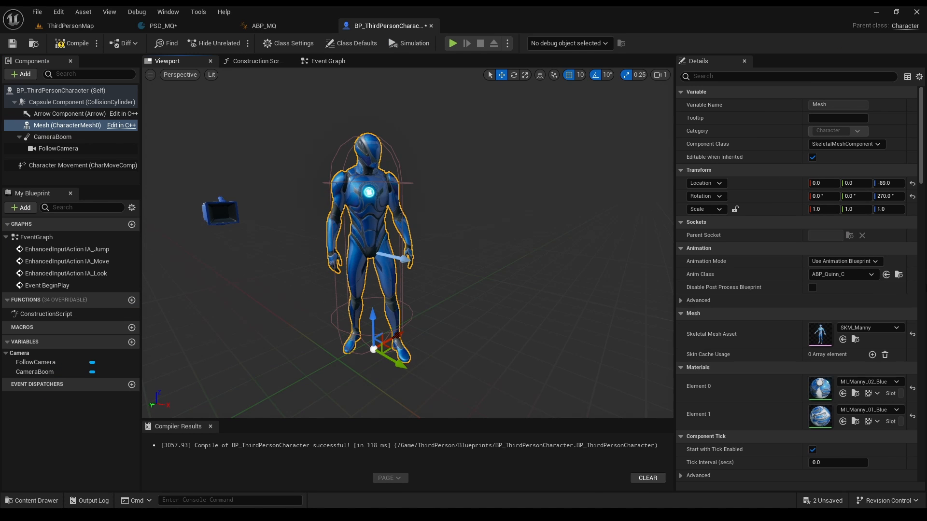
pyautogui.click(896, 381)
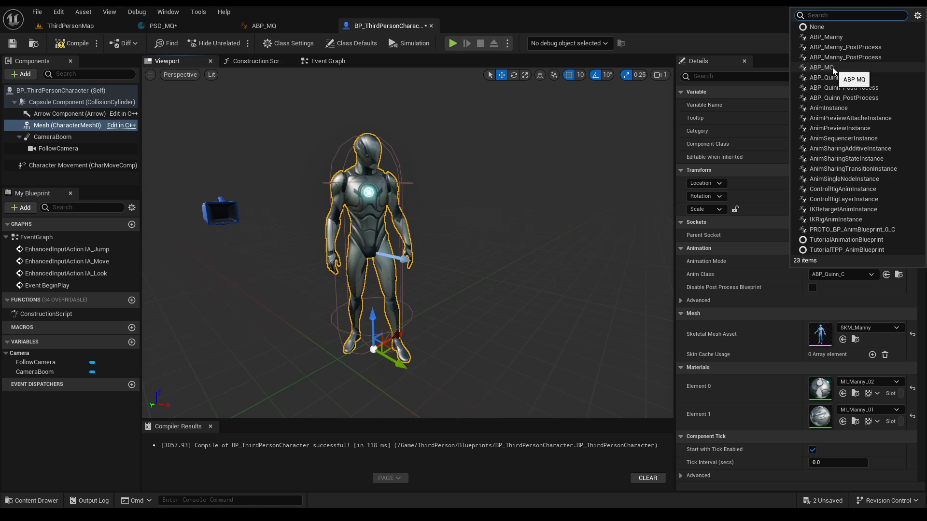
pyautogui.click(821, 68)
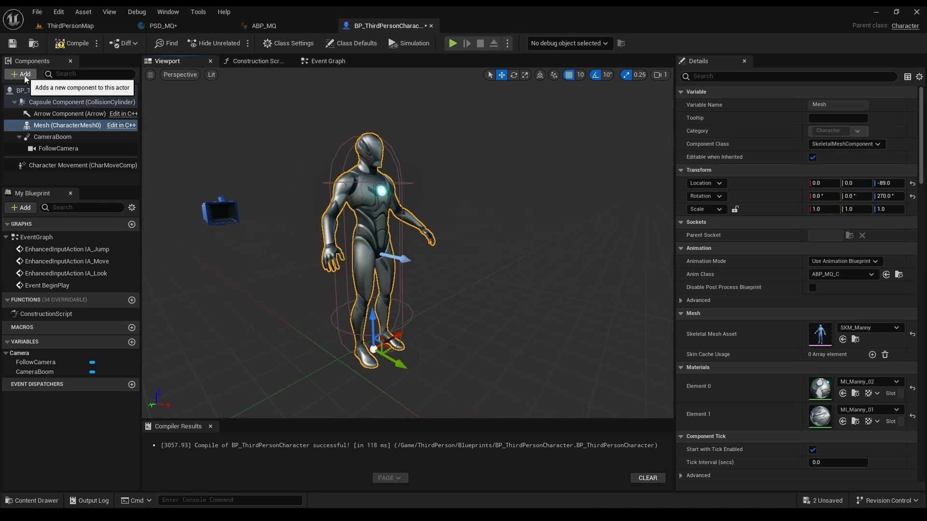
# Step: Add a Character Trajectory component to the character and return to ABP_MQ
pyautogui.write('tra')
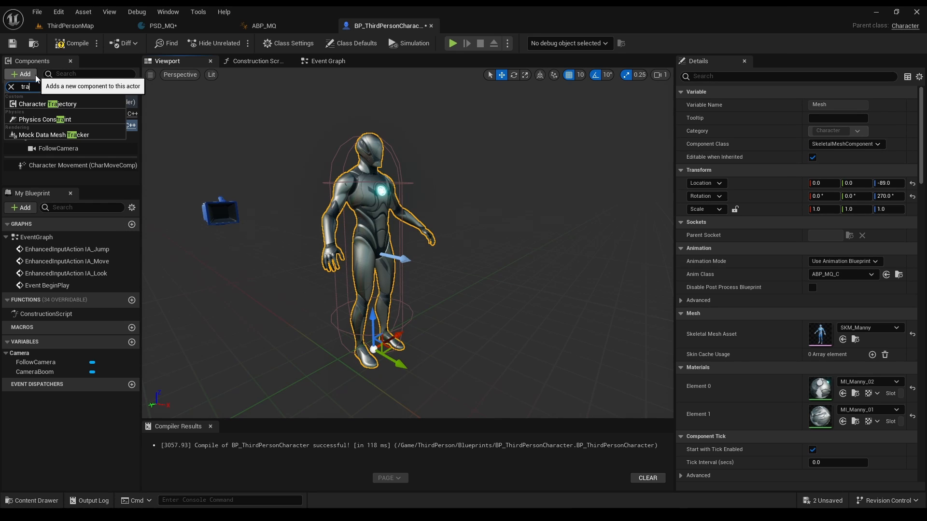
pyautogui.click(48, 103)
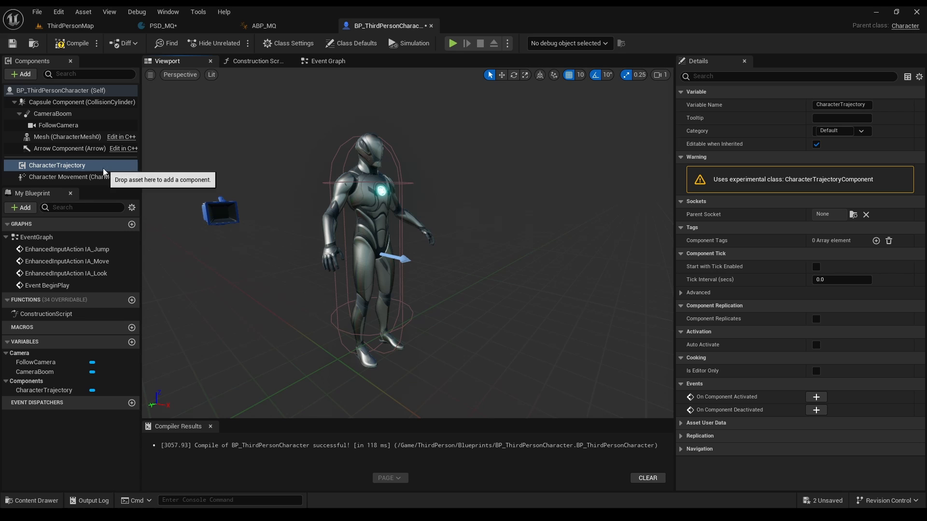
pyautogui.click(263, 25)
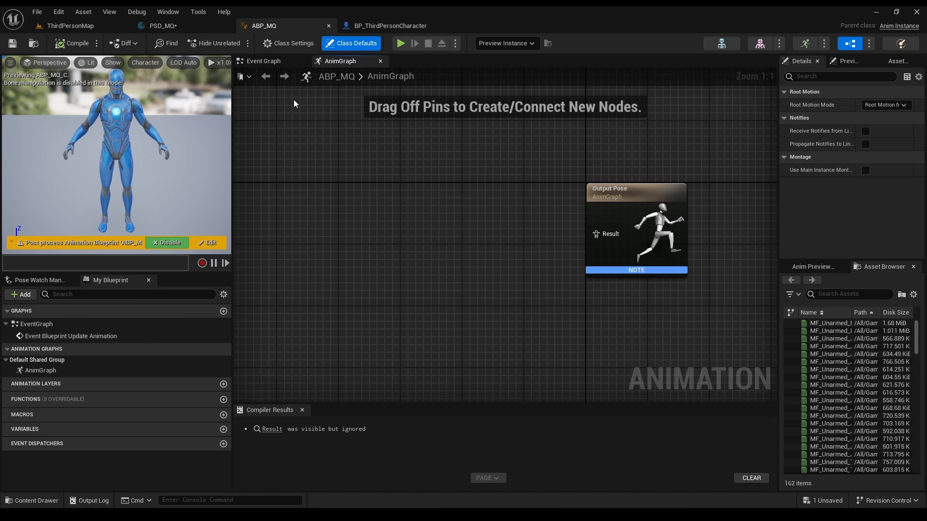
# Step: In the Event Graph, cast pawn owner to BP_ThirdPersonCharacter, store Character Trajectory as a variable, compile
pyautogui.click(264, 60)
pyautogui.write('cast to th')
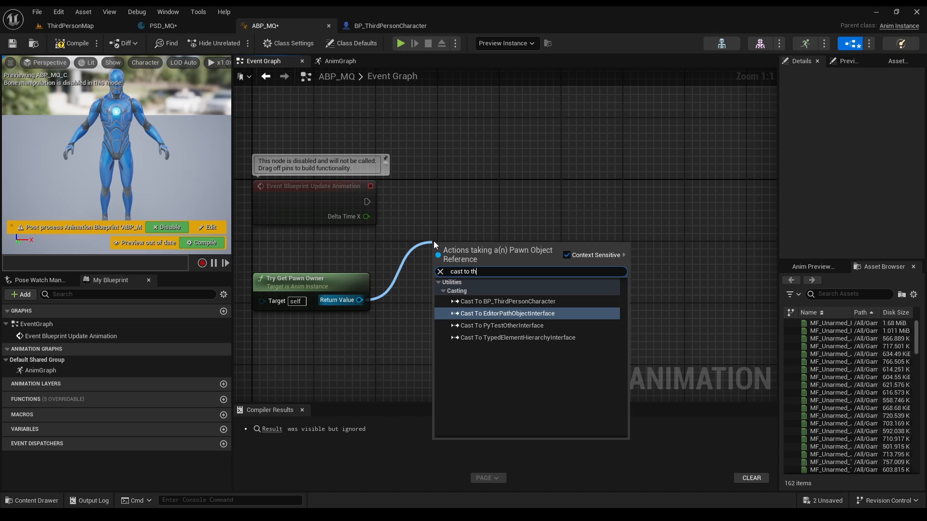
pyautogui.click(507, 301)
pyautogui.write('get traj')
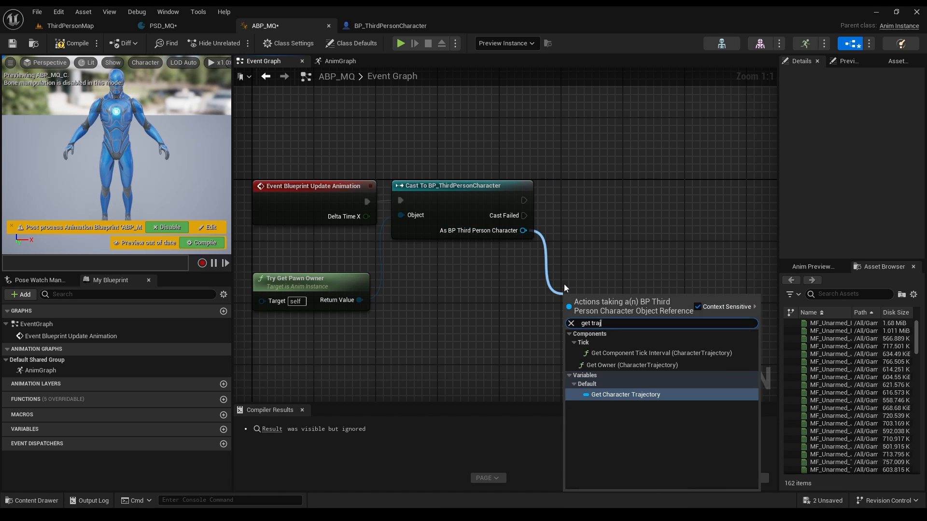
pyautogui.click(626, 393)
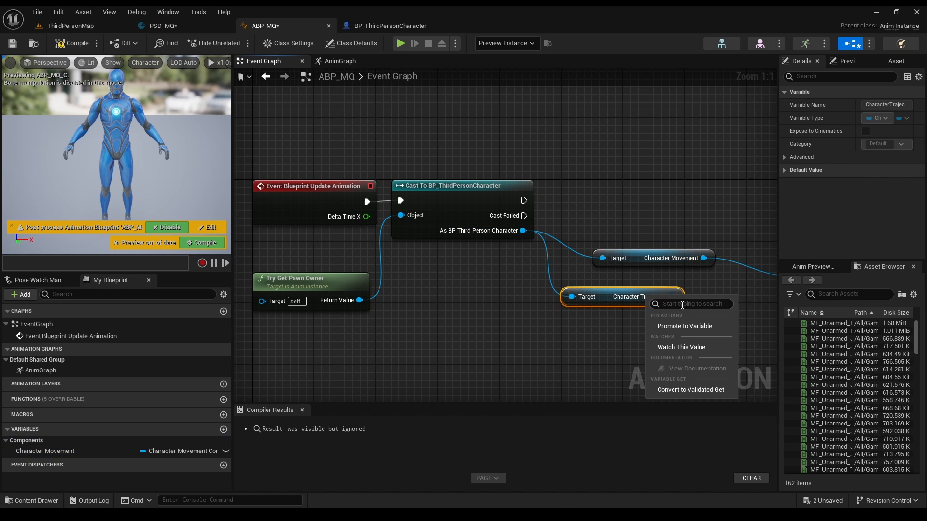
pyautogui.click(683, 326)
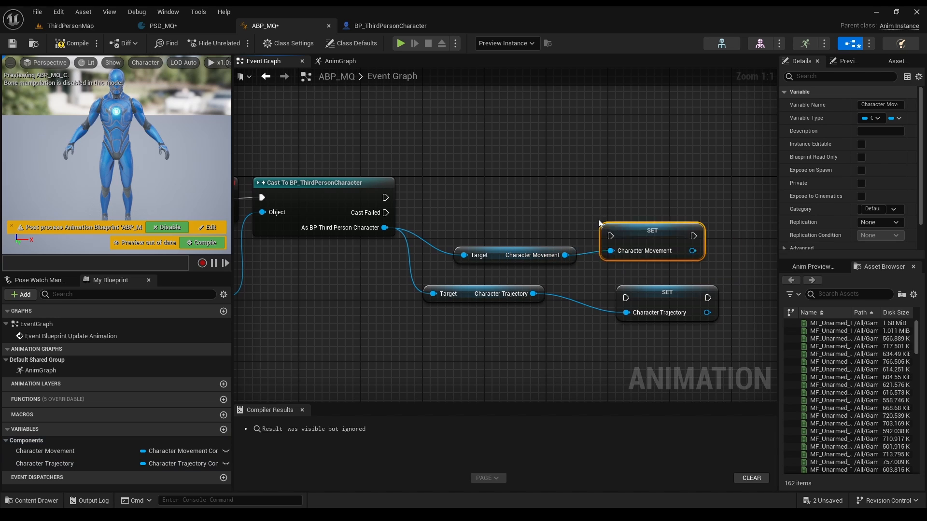
pyautogui.click(76, 43)
pyautogui.write('mot')
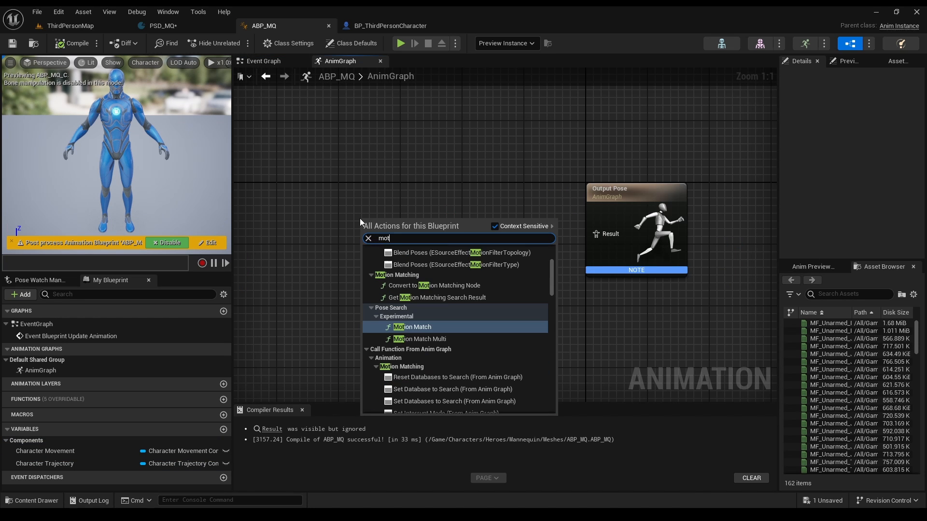
# Step: Wire a PSD_MQ Motion Matching node through Pose History into Output Pose, compile and save ABP_MQ
pyautogui.click(412, 327)
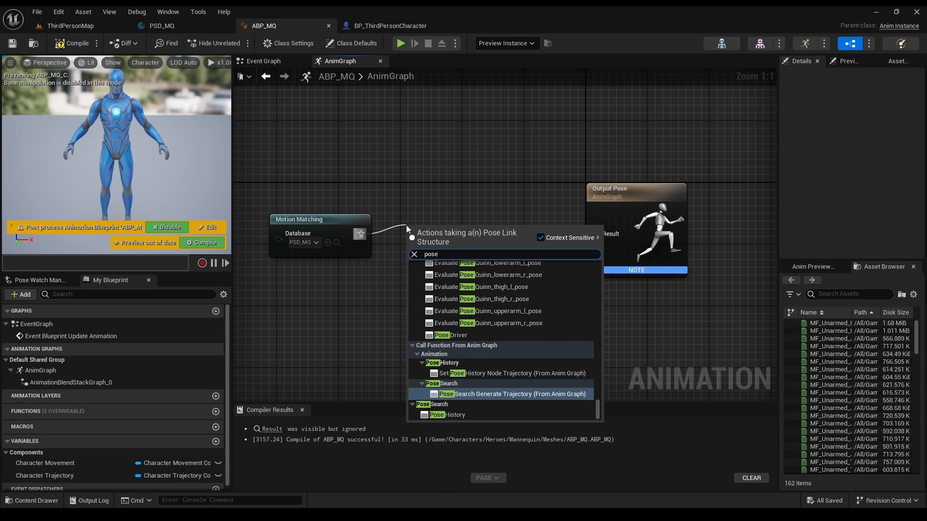
pyautogui.write('sear')
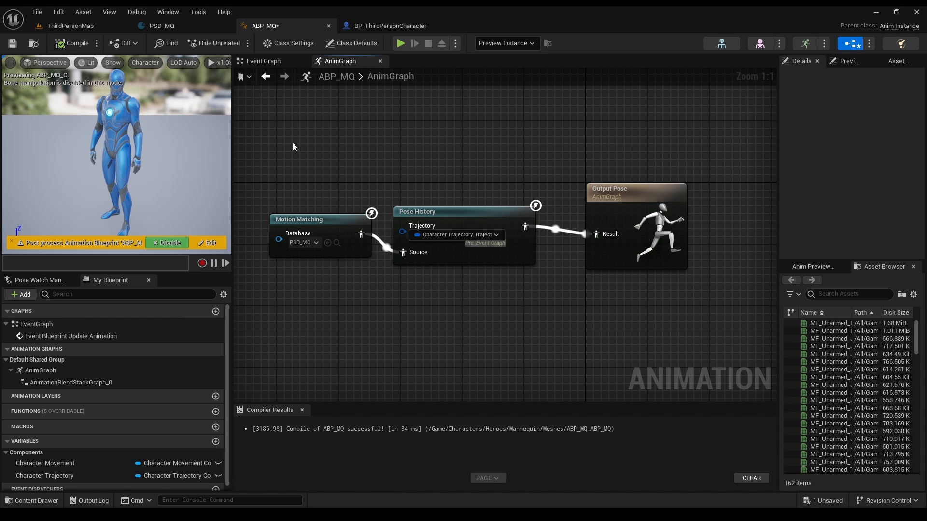
pyautogui.click(75, 43)
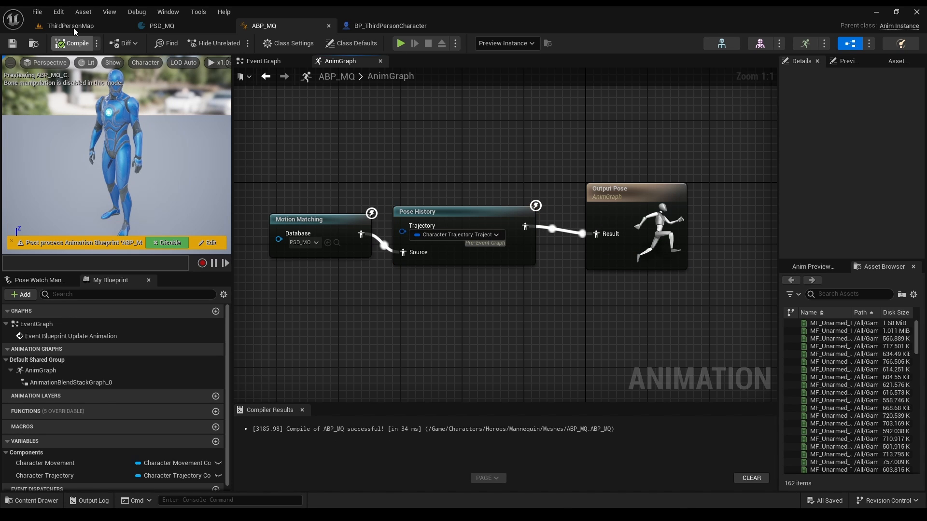
pyautogui.click(67, 25)
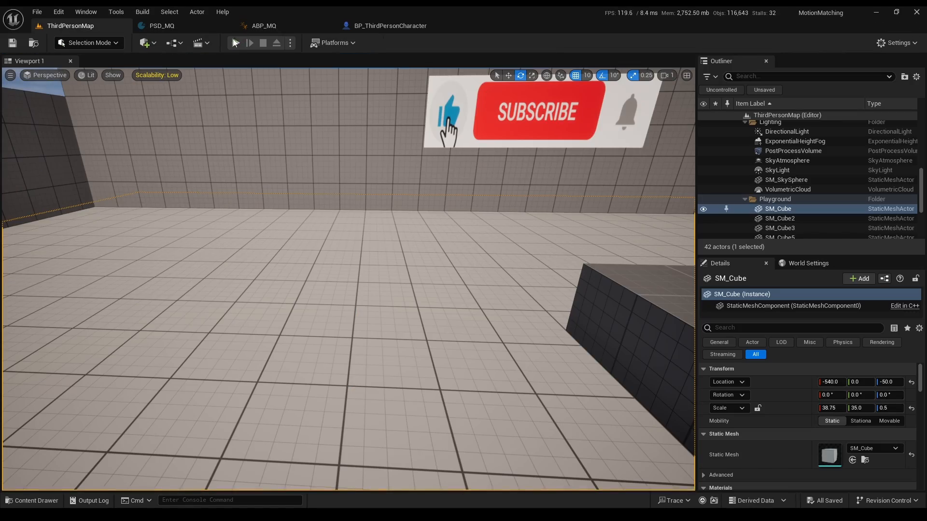
# Step: Play-test the character jogging with trajectory debug lines, then return to PSD_MQ
pyautogui.click(235, 43)
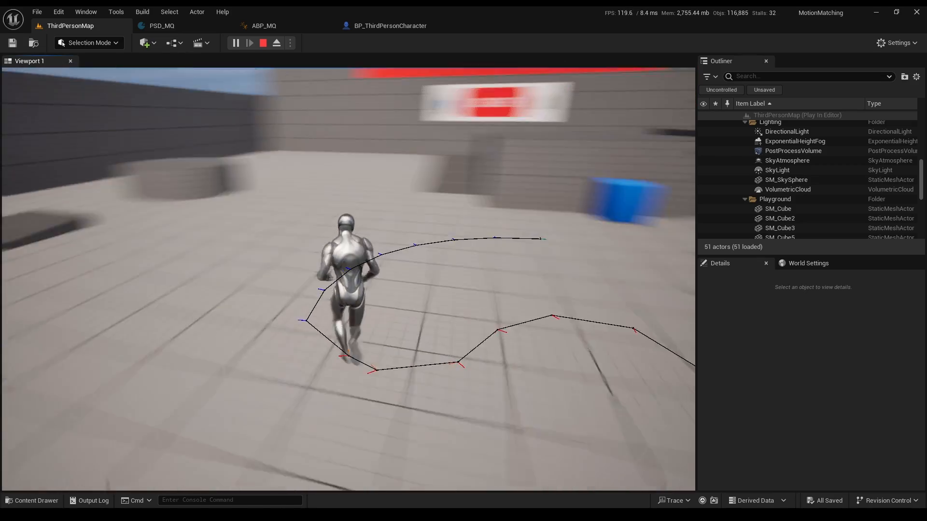
pyautogui.click(161, 26)
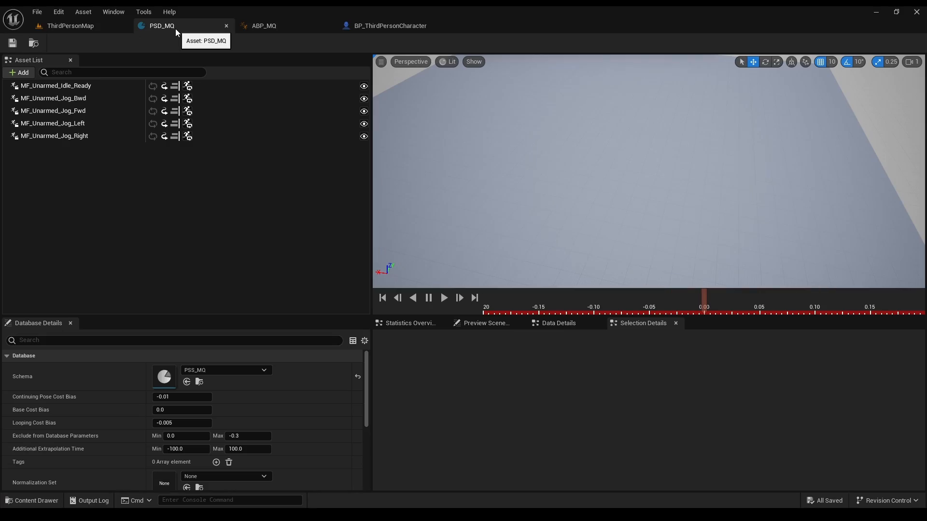
# Step: Add the four MF_Unarmed_Jog Start sequences (Bwd, Fwd, Left, Right) from the Content Drawer to PSD_MQ's asset list
pyautogui.click(32, 501)
pyautogui.write('jog')
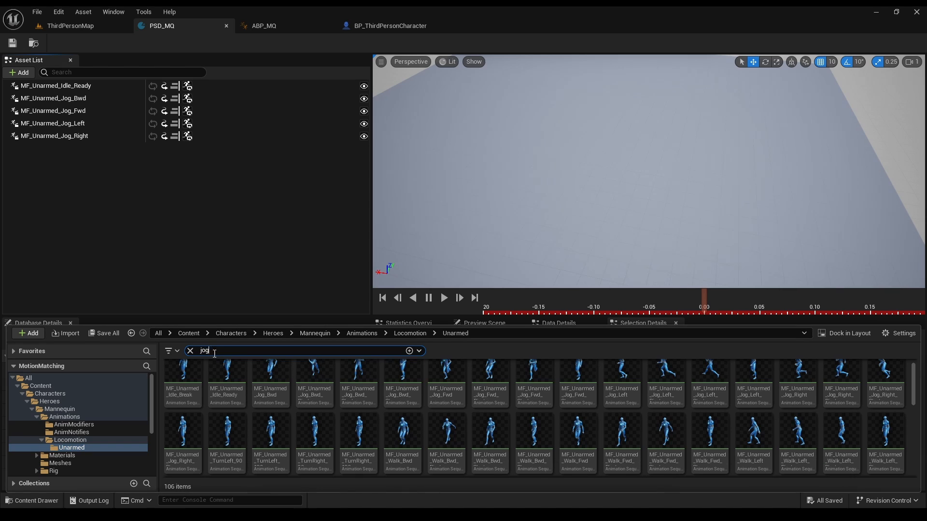
pyautogui.write('start')
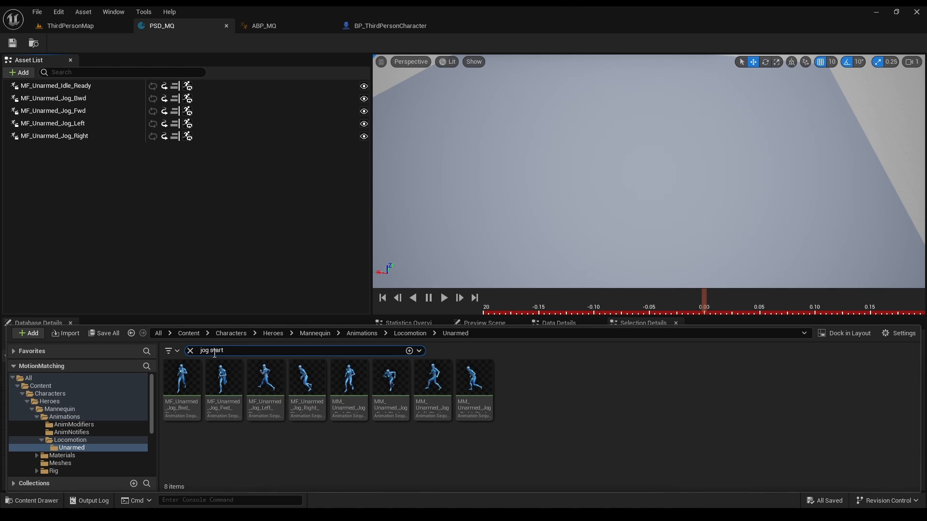
pyautogui.moveTo(181, 379)
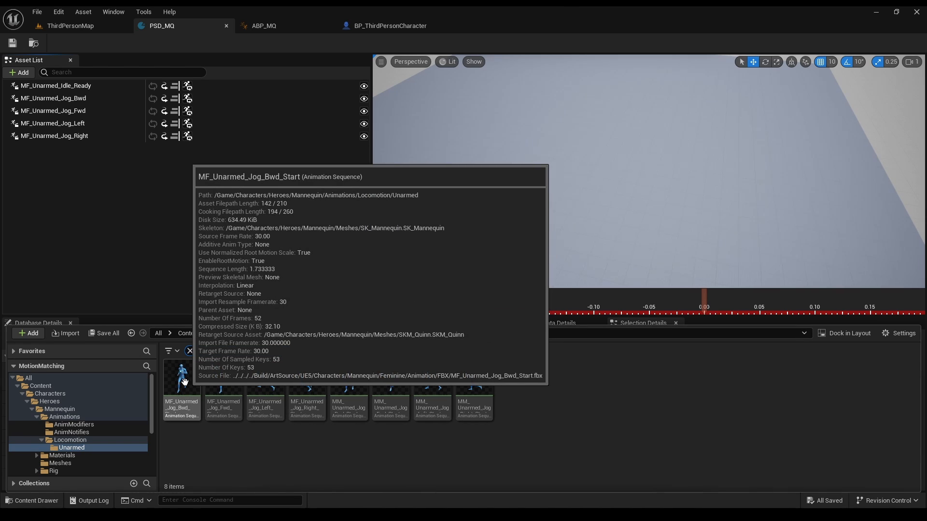
pyautogui.click(223, 376)
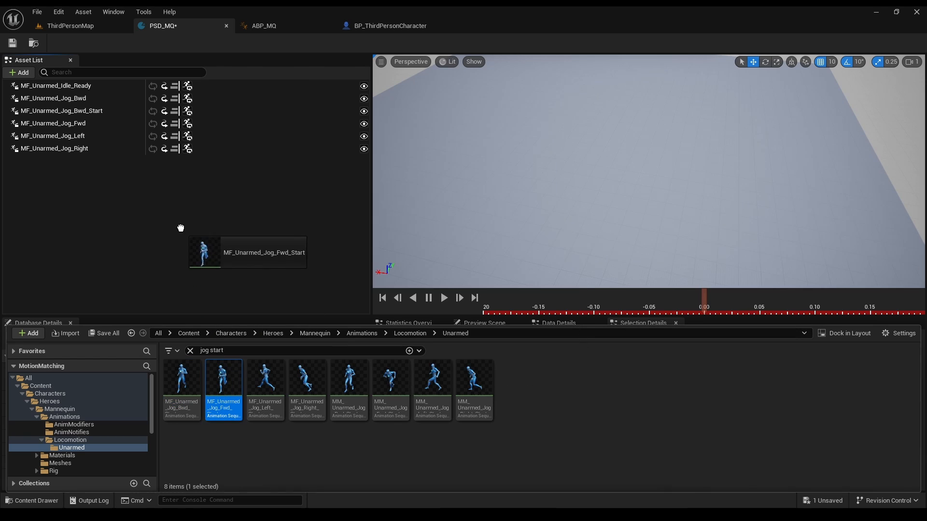
pyautogui.moveTo(264, 379)
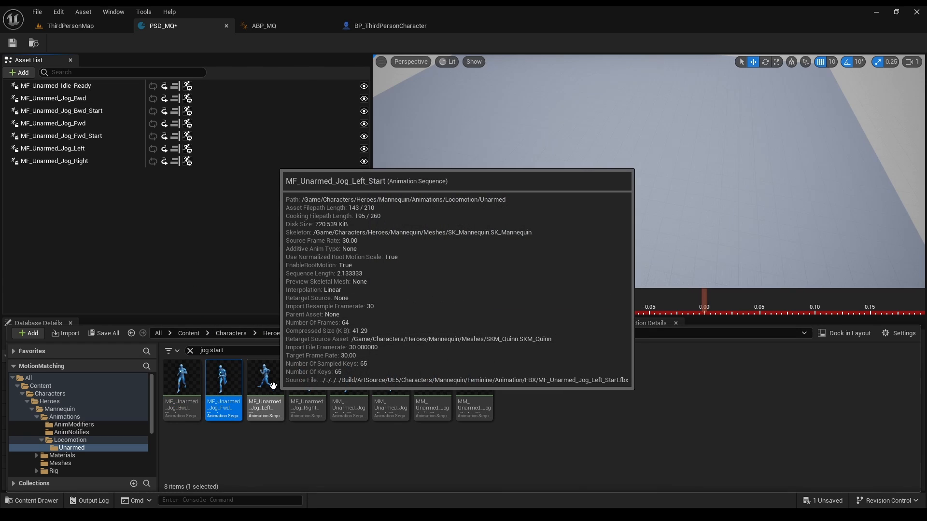
pyautogui.click(306, 378)
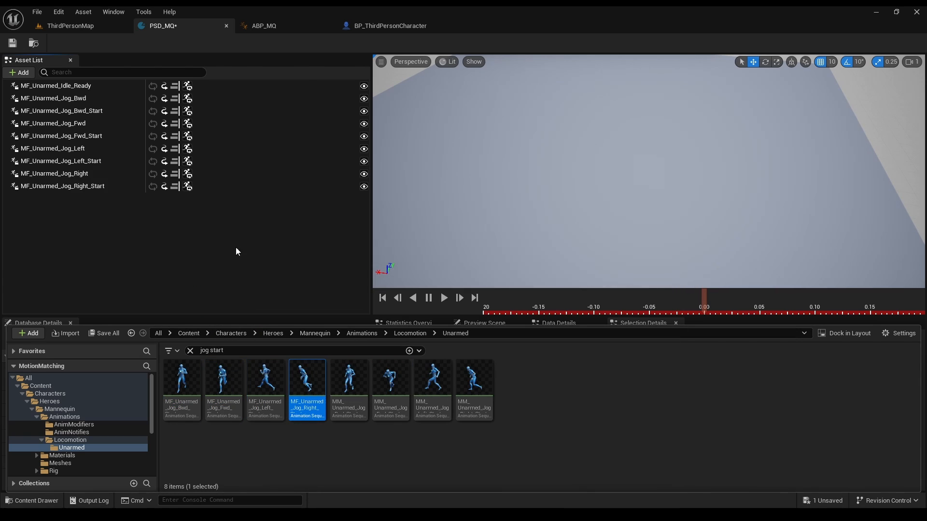
pyautogui.click(70, 25)
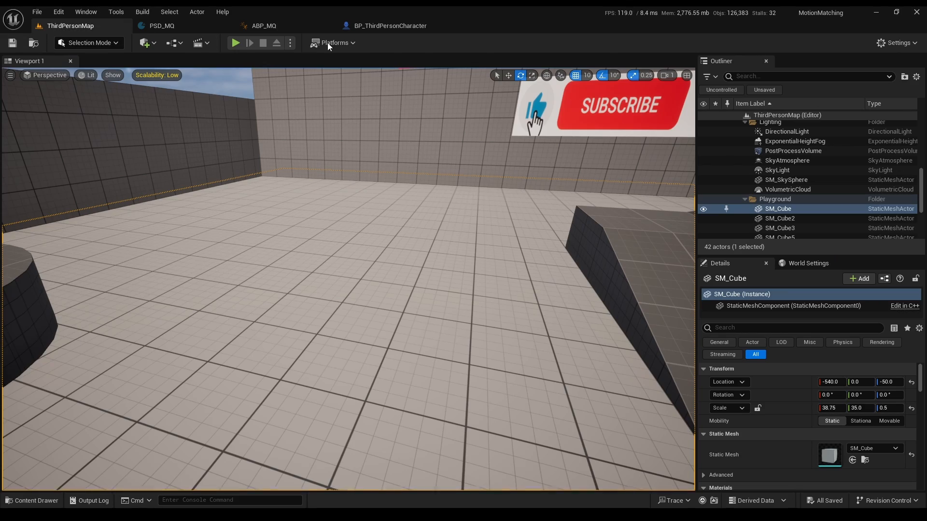
# Step: Play-test the new start animations and toggle trajectory debug drawing via a console command
pyautogui.click(235, 43)
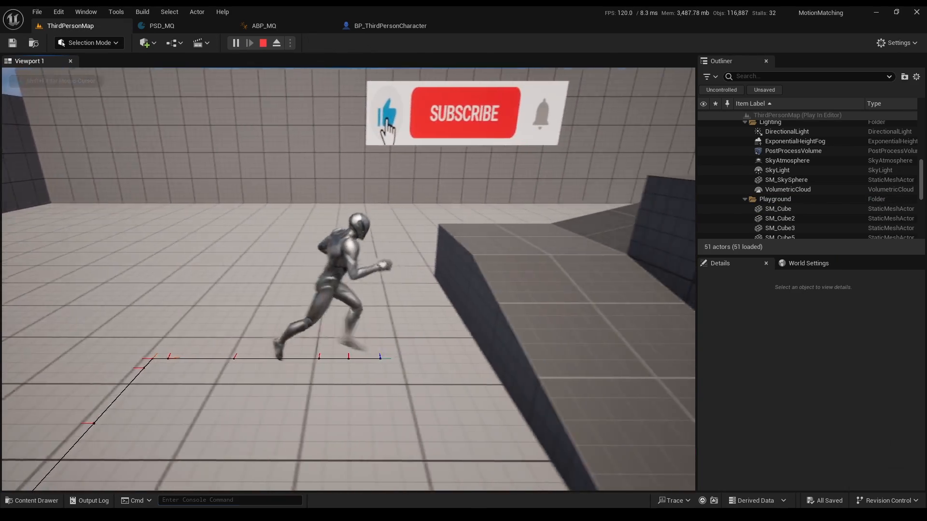
pyautogui.write('TRAJEC')
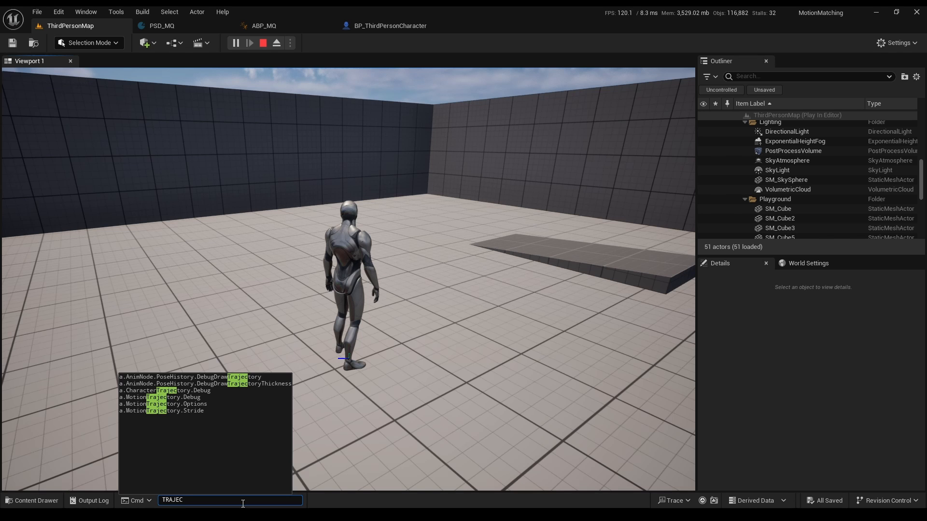
pyautogui.click(166, 391)
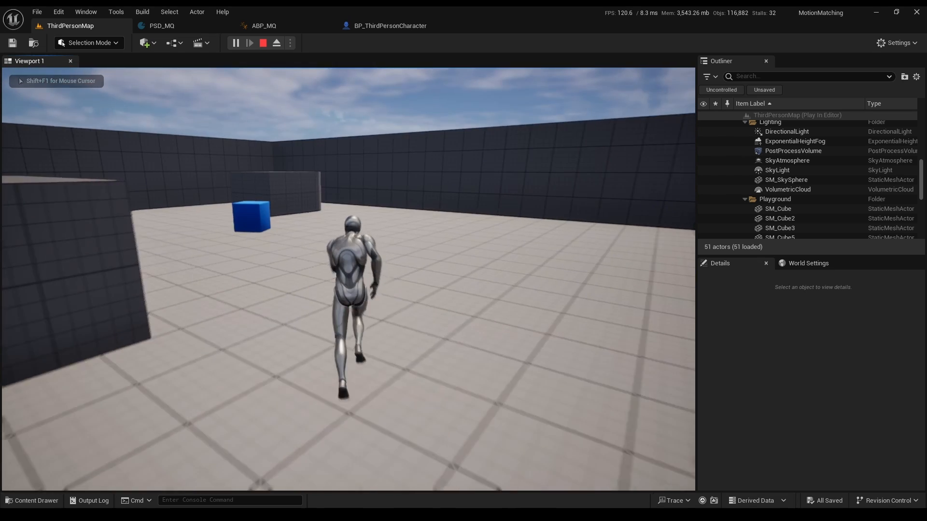
pyautogui.click(388, 26)
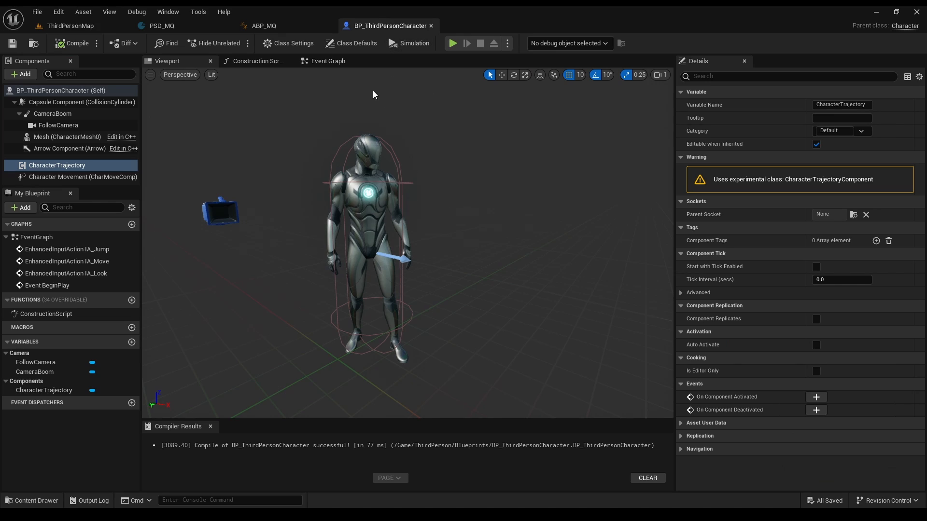
# Step: Connect Character Movement to the second Orient Rotation To Movement setter, compile, and start playing
pyautogui.click(328, 61)
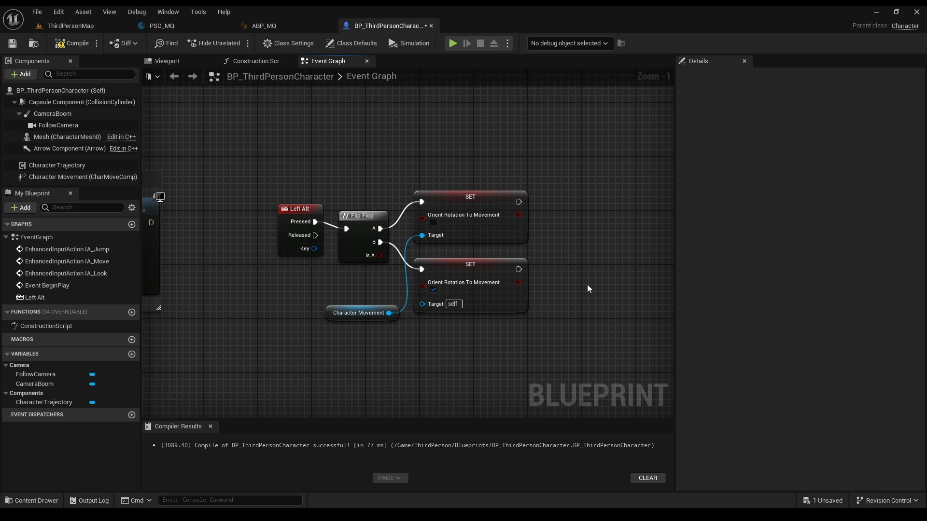
pyautogui.click(72, 44)
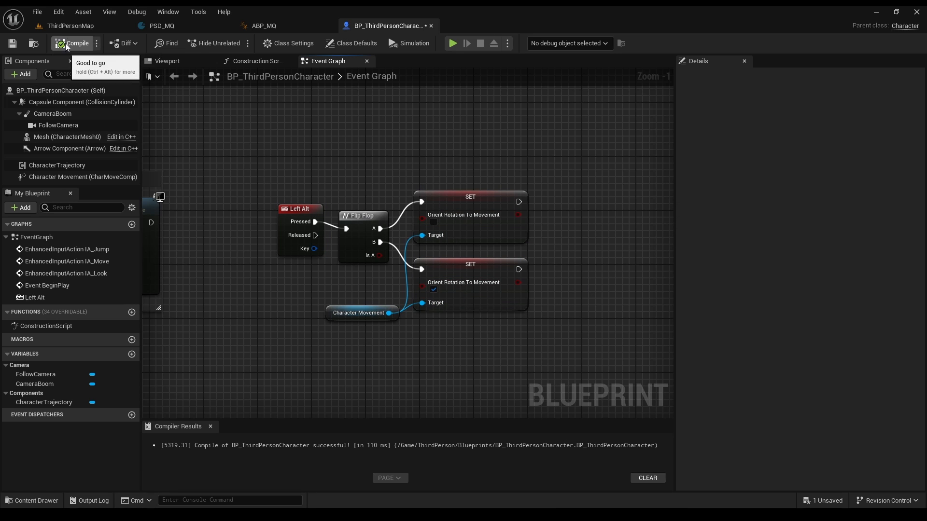
pyautogui.click(452, 42)
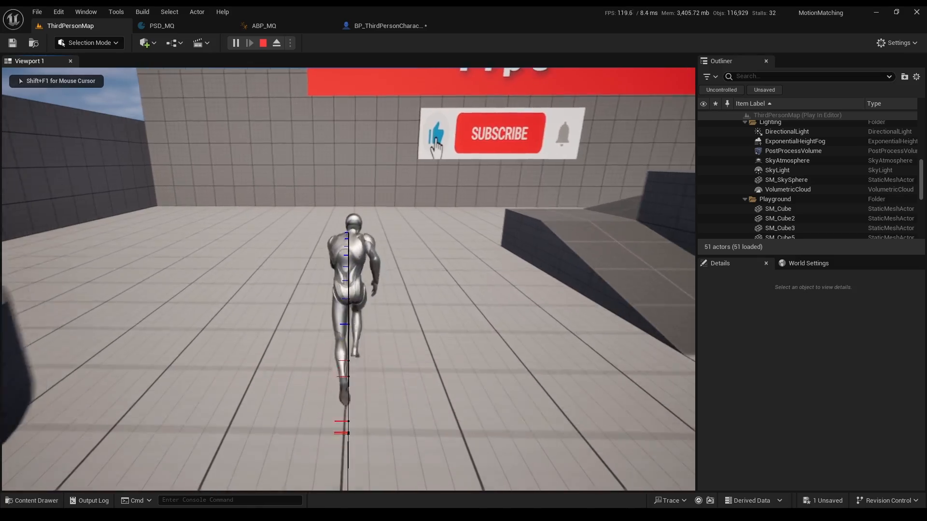